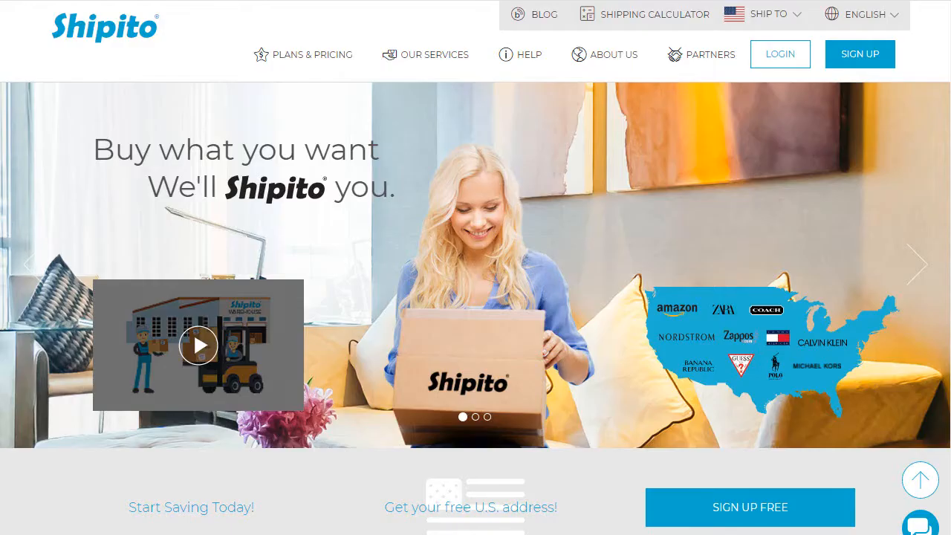
mouse_move(686, 29)
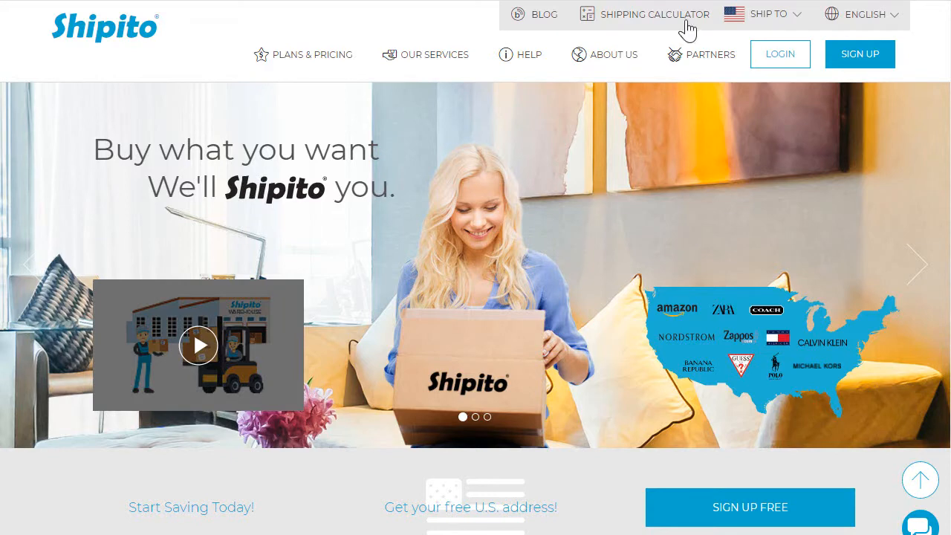
Open Shipito's Shipping Calculator to estimate DHL Express postage for a 4 lb package to Brazil.
left_click(655, 14)
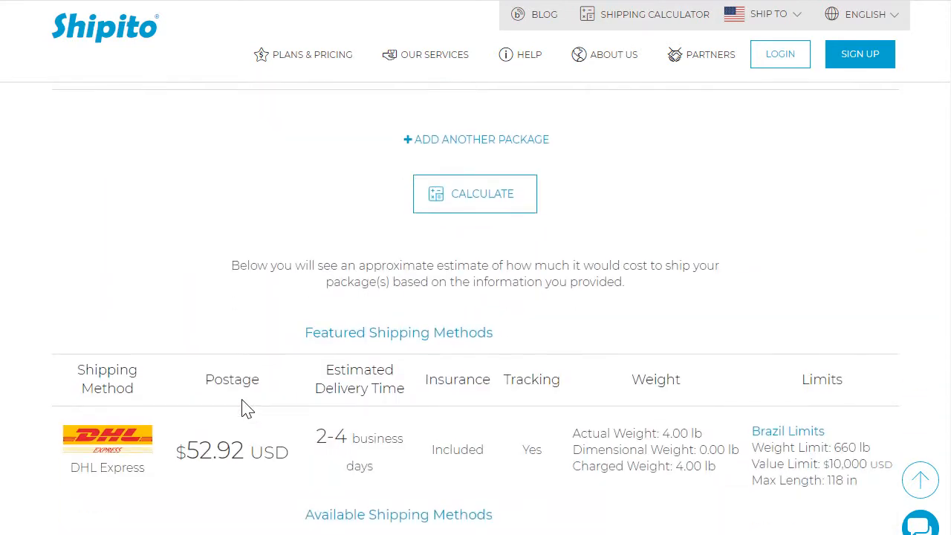
scroll("down", 3)
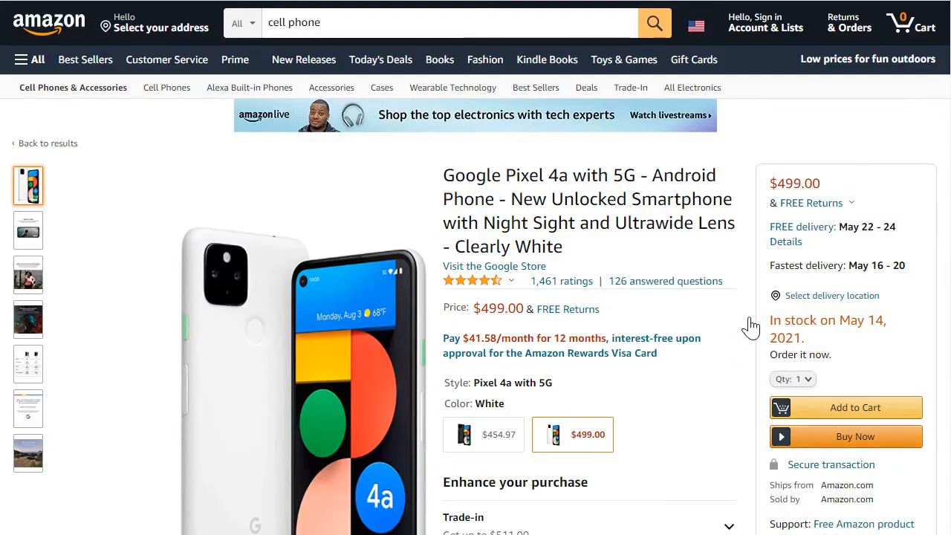
Highlight the Pixel 4a's item dimensions, 6.1 x 2.9 x 0.3 inches, on Amazon.
scroll("down", 3)
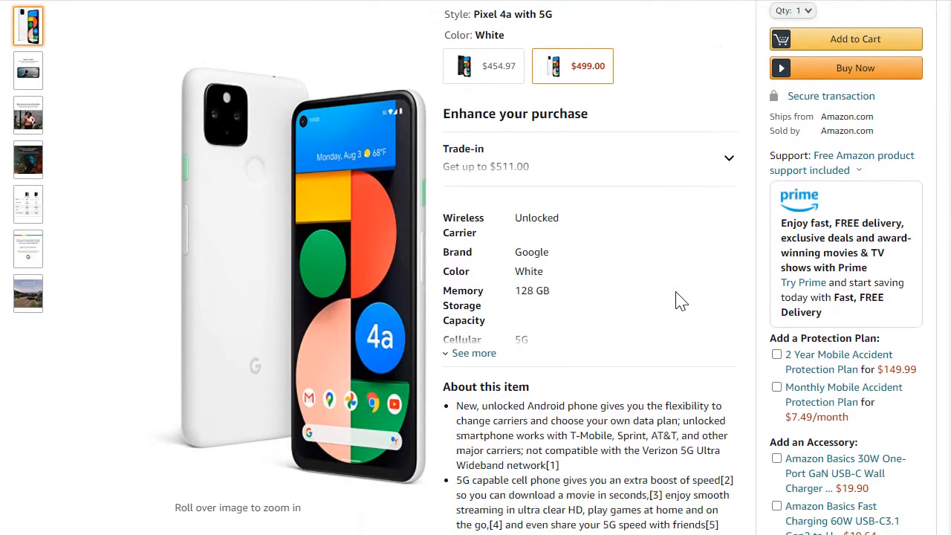
scroll("down", 3)
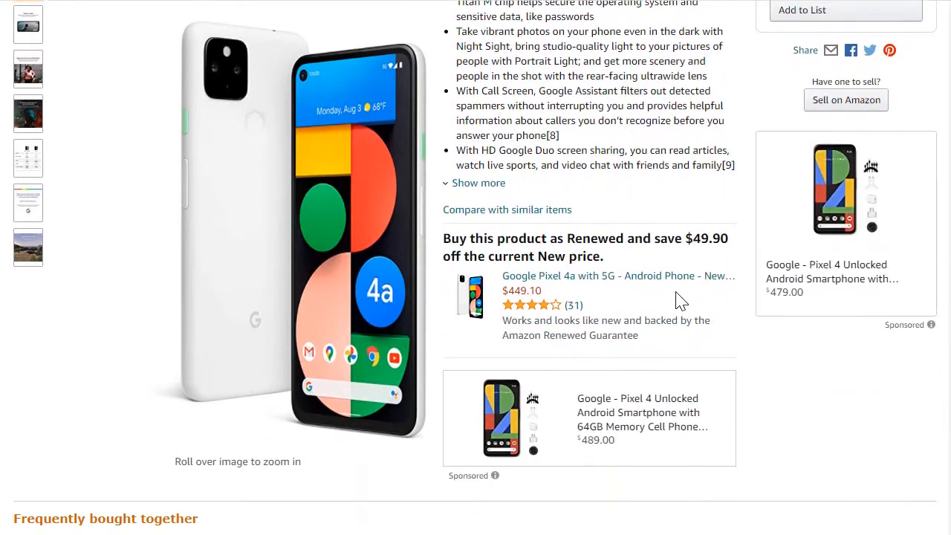
scroll("down", 3)
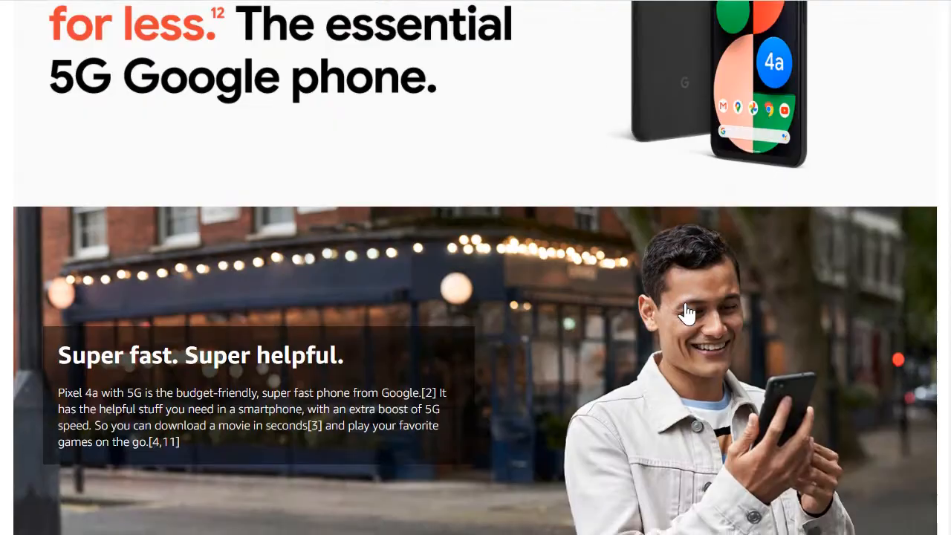
scroll("down", 3)
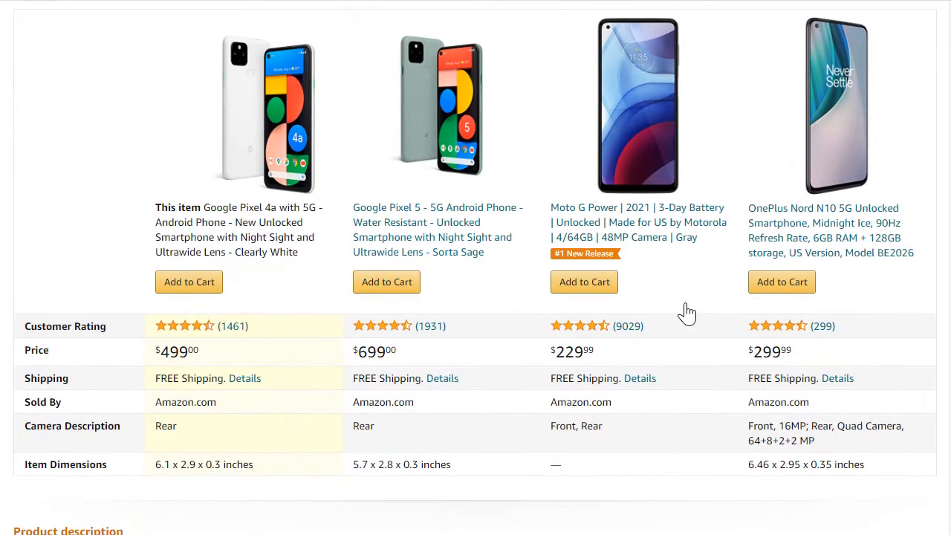
scroll("down", 3)
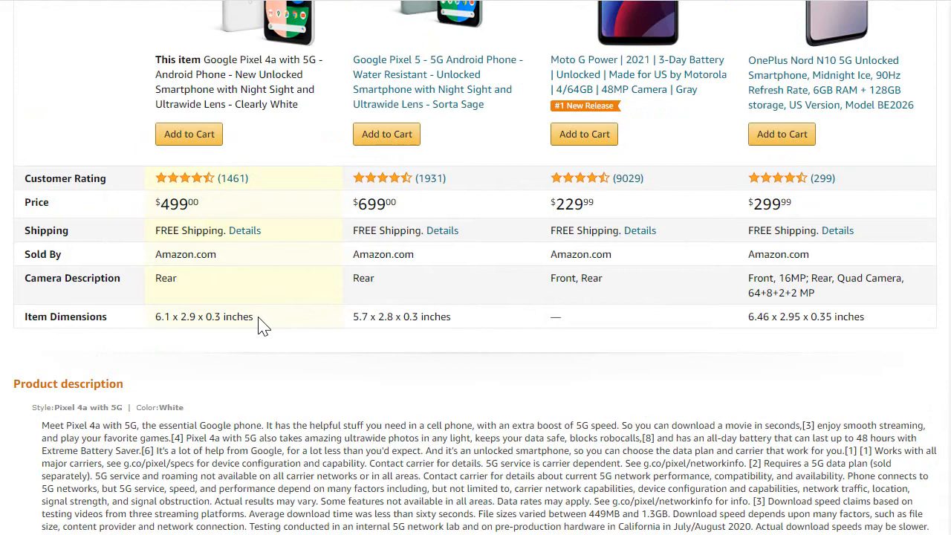
double_click(204, 317)
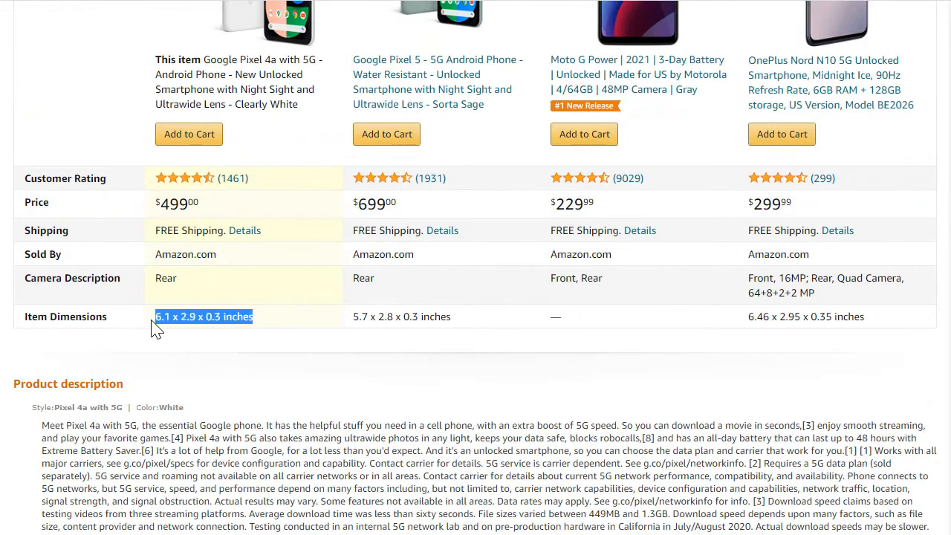
mouse_move(213, 348)
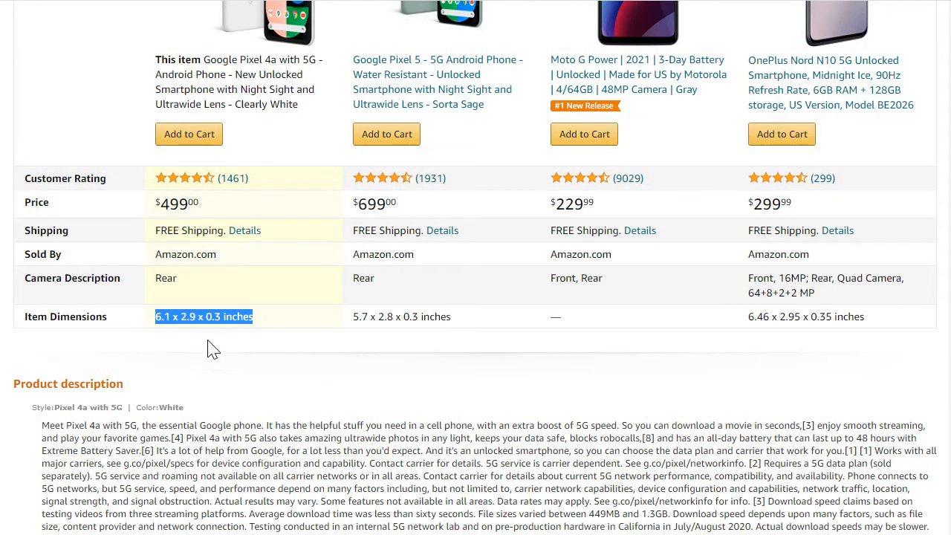
Scroll to Product information to find the 14.4-ounce item weight.
scroll("down", 3)
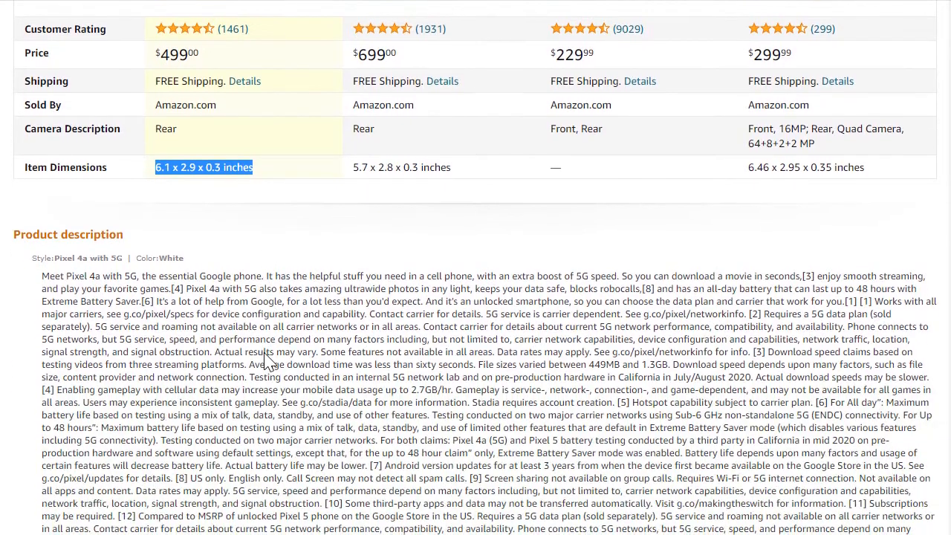
scroll("down", 3)
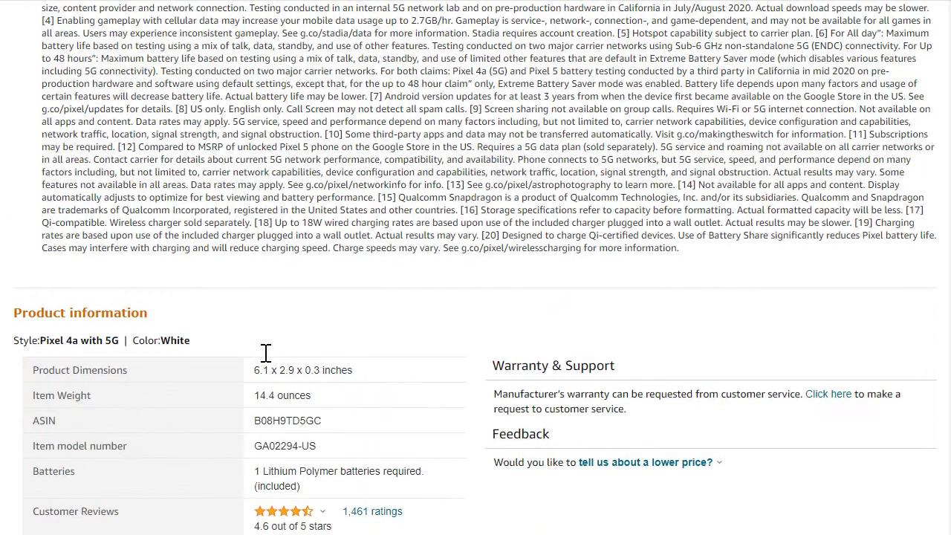
scroll("up", 3)
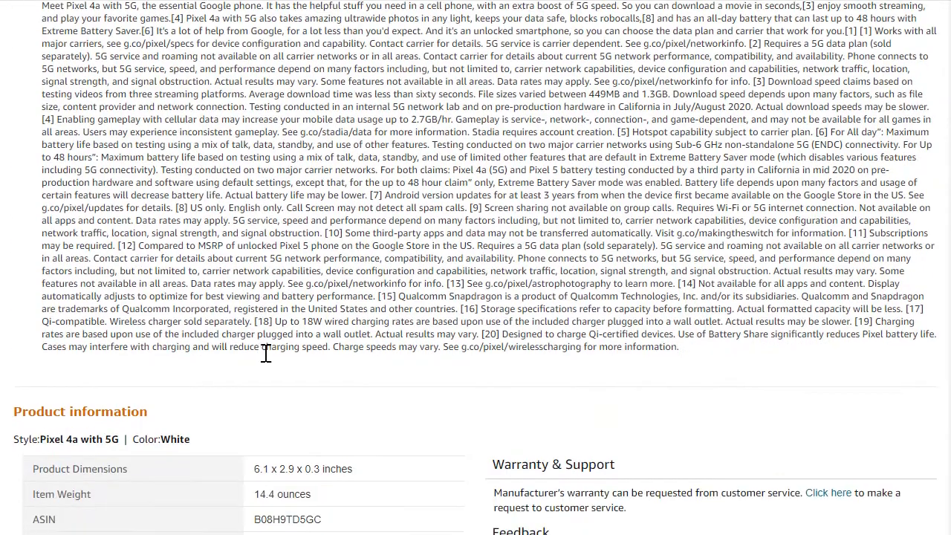
scroll("down", 3)
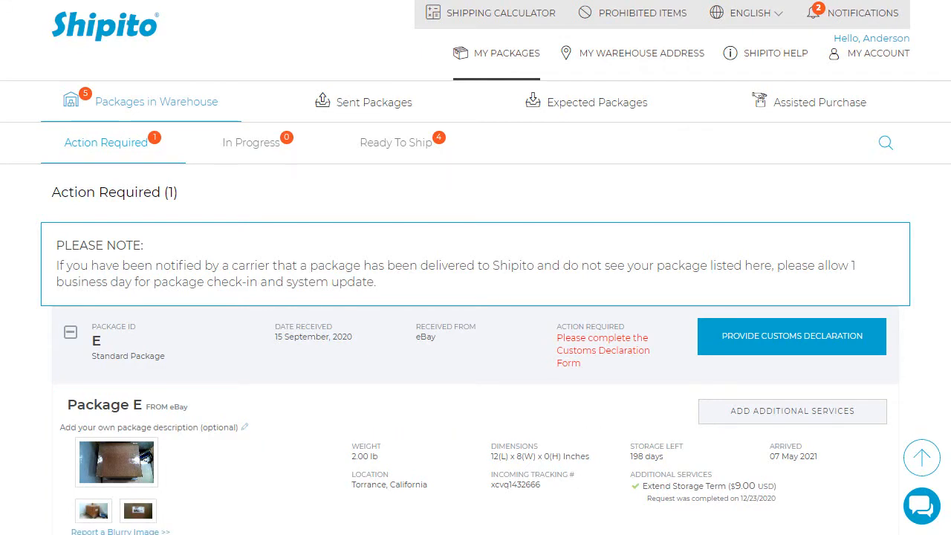
Open package E's customs declaration, then view Ready To Ship showing Package C at 4.90 lb.
left_click(792, 336)
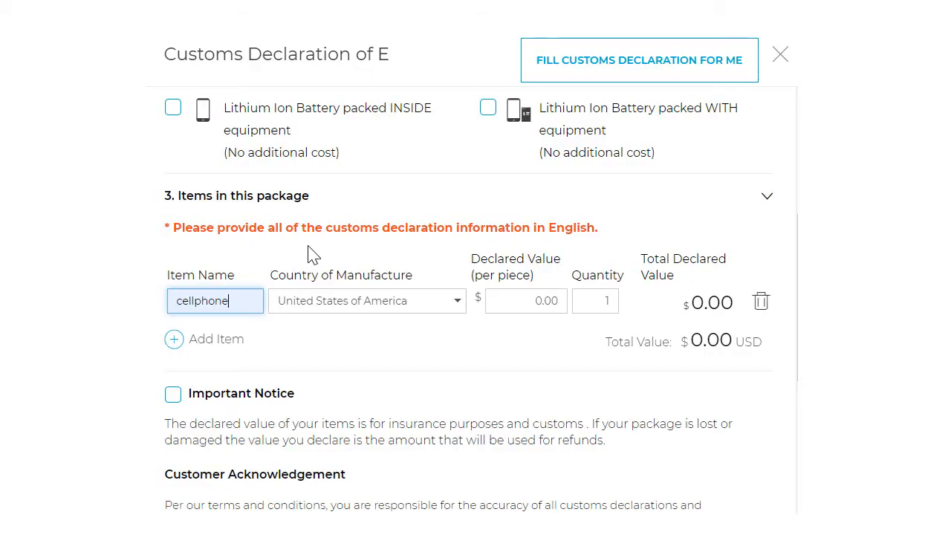
left_click(780, 54)
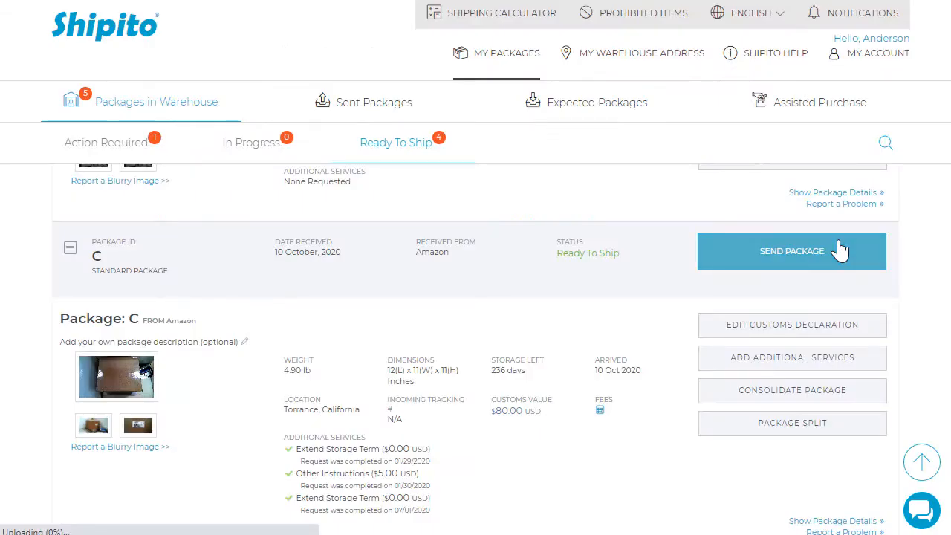
Send Package C and review shipping quotes from DHL Express $57.62 to UPS $107.90.
left_click(792, 251)
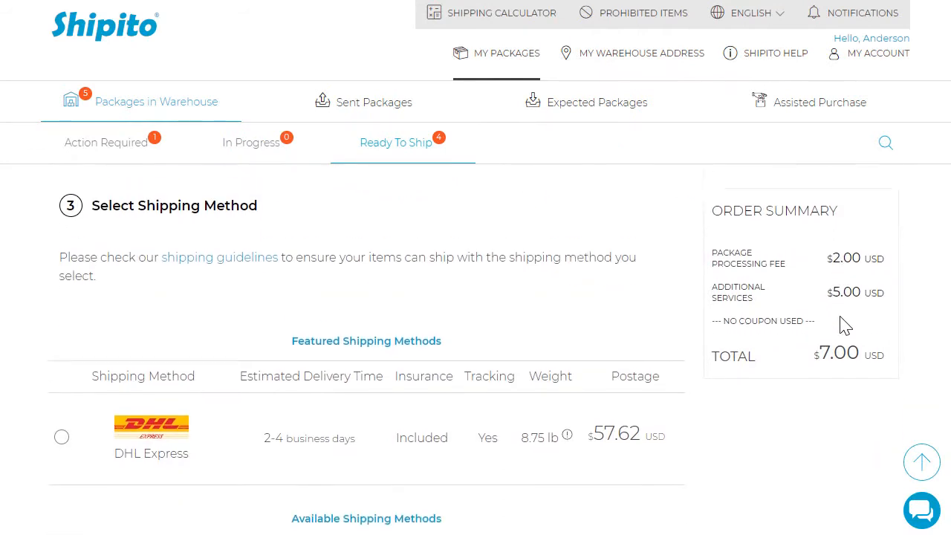
scroll("down", 3)
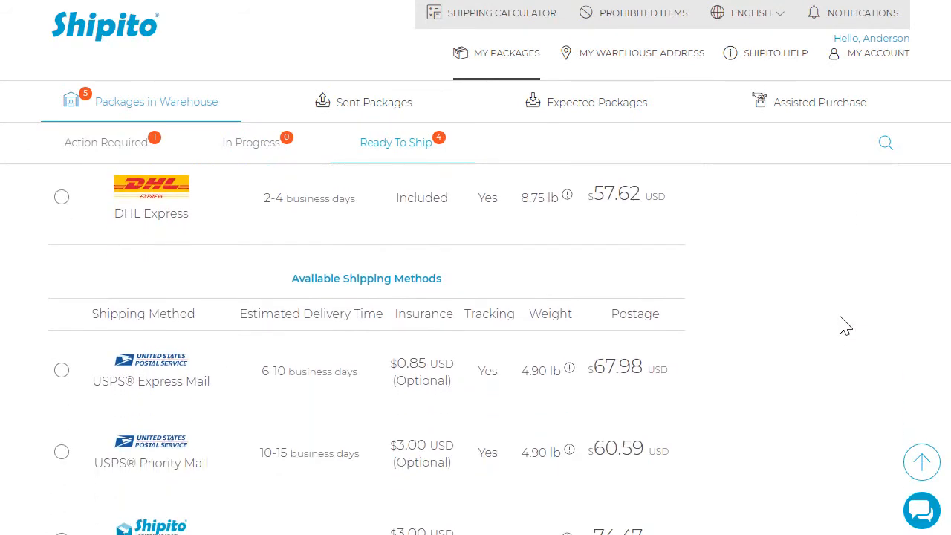
scroll("down", 3)
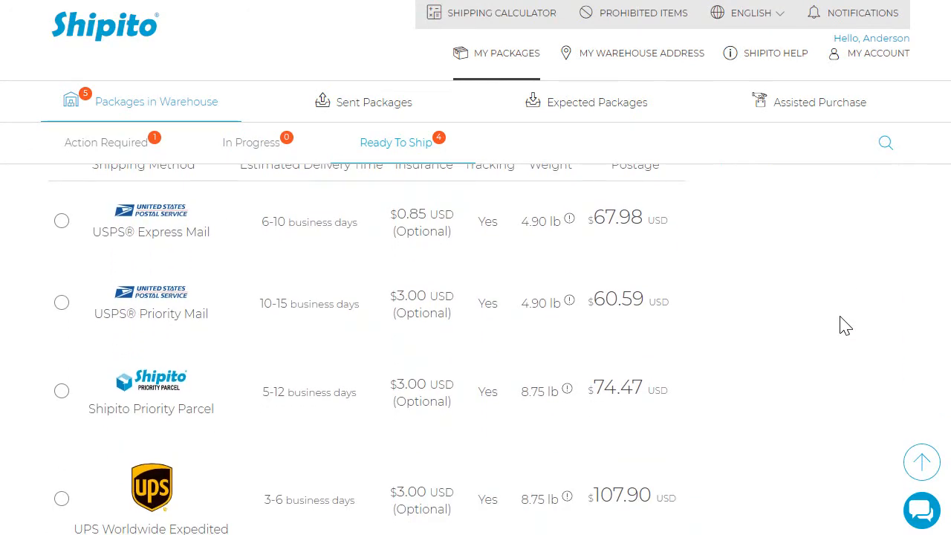
scroll("down", 3)
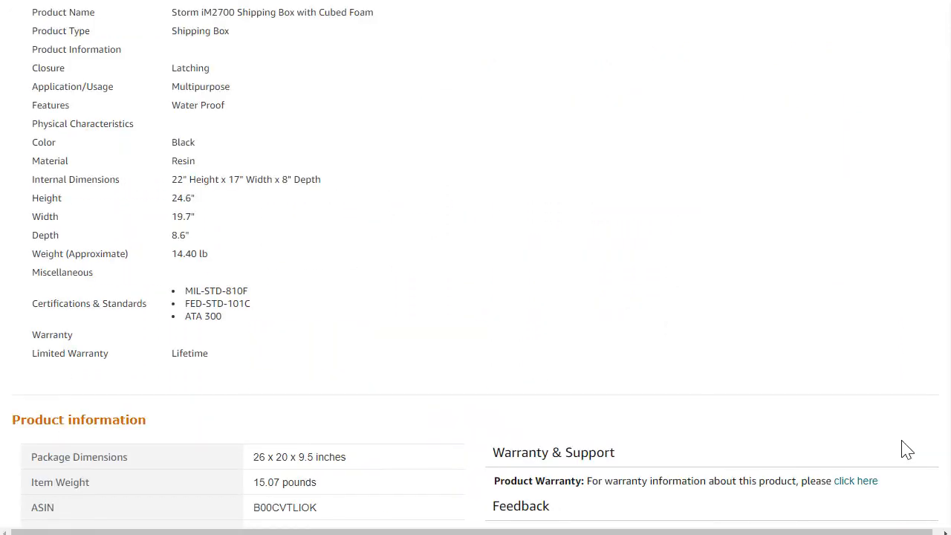
mouse_move(330, 192)
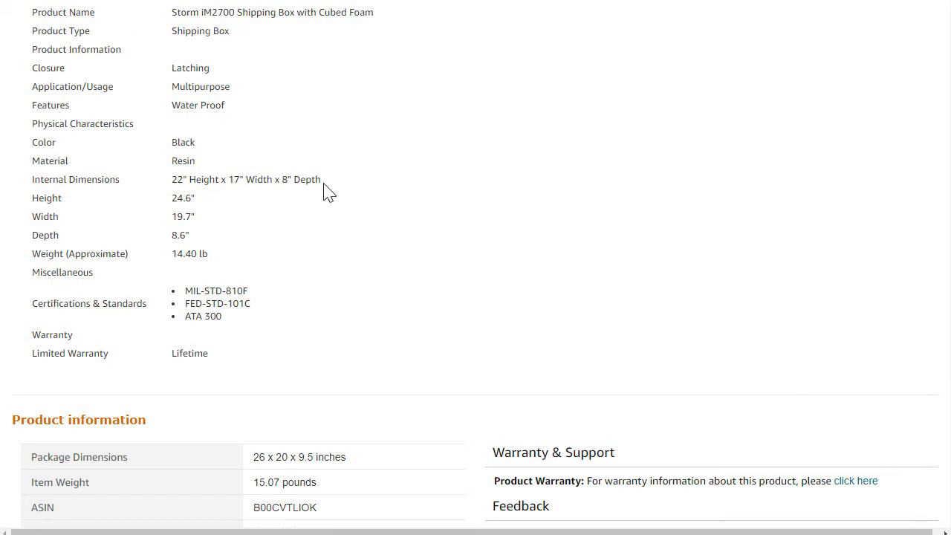
Highlight the Storm iM2700 box's package dimensions, 26 x 20 x 9.5 inches.
double_click(299, 457)
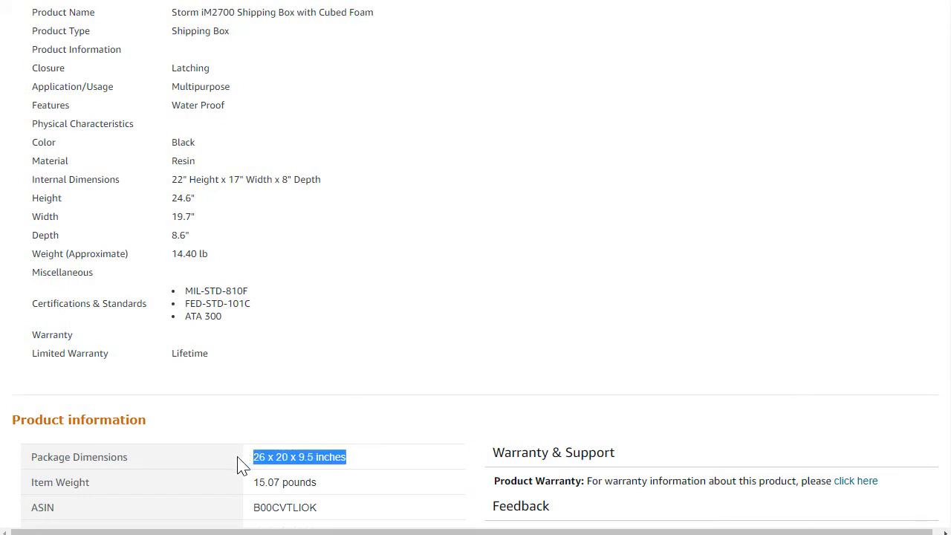